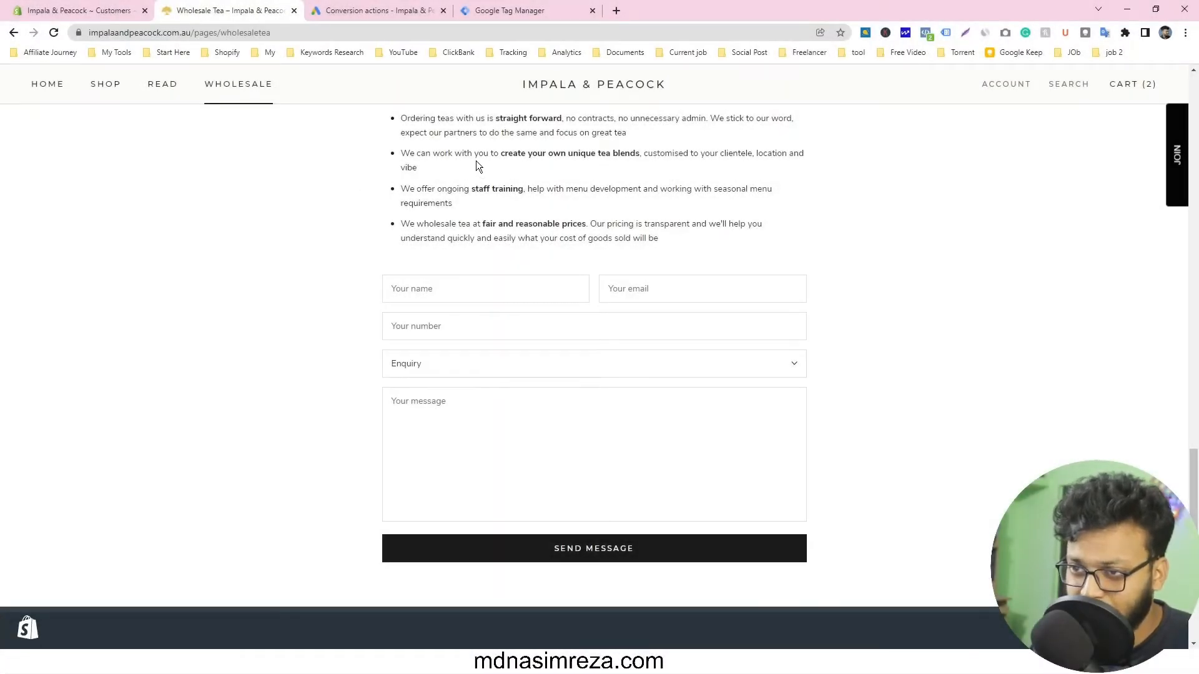
pyautogui.moveTo(413, 166)
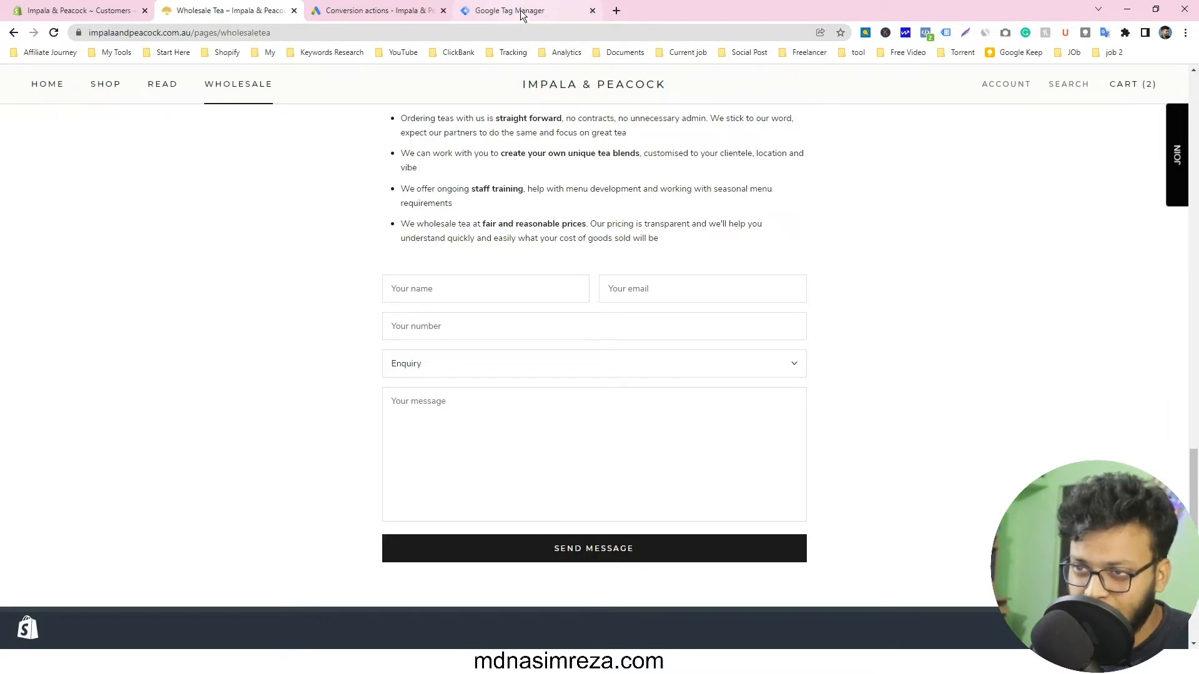
pyautogui.moveTo(505, 10)
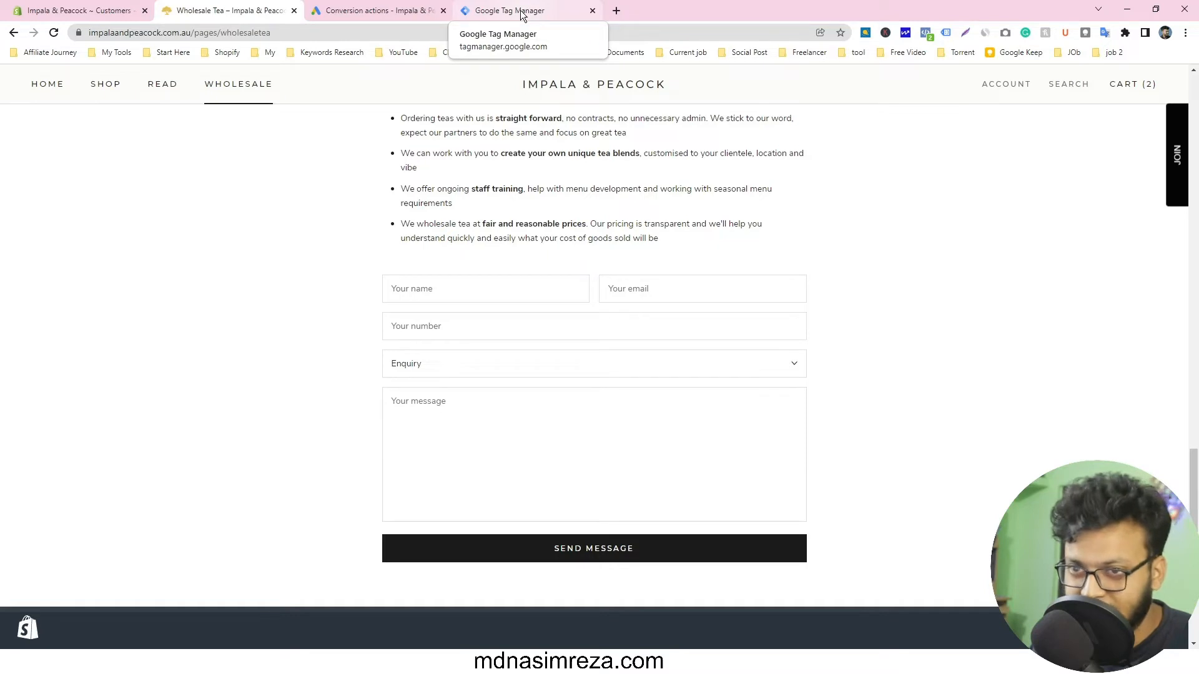
# Open the Form tag Tag in Tag Manager and inspect its conversion label
pyautogui.click(509, 10)
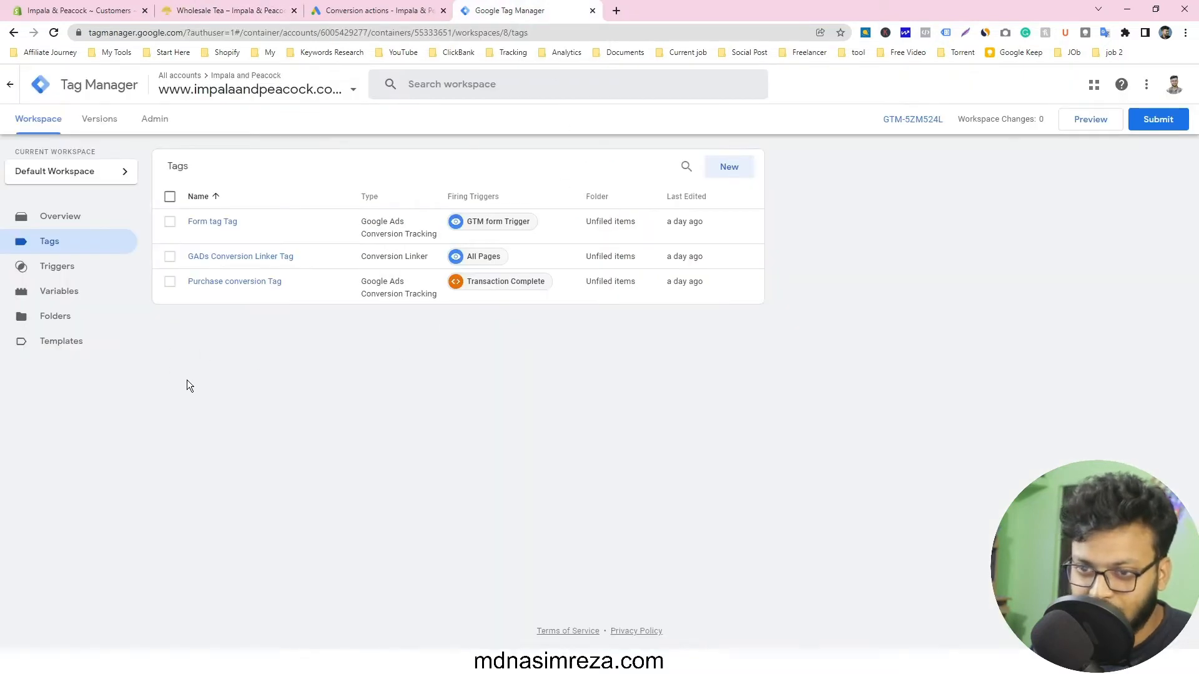
pyautogui.moveTo(355, 337)
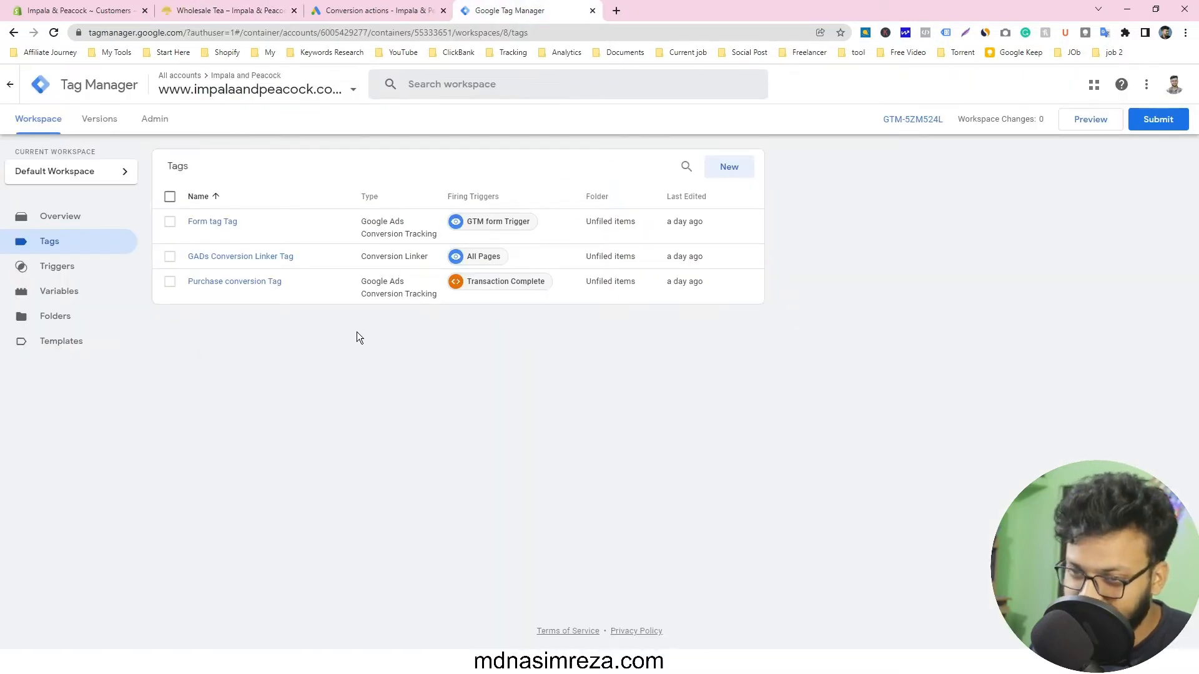
pyautogui.moveTo(211, 222)
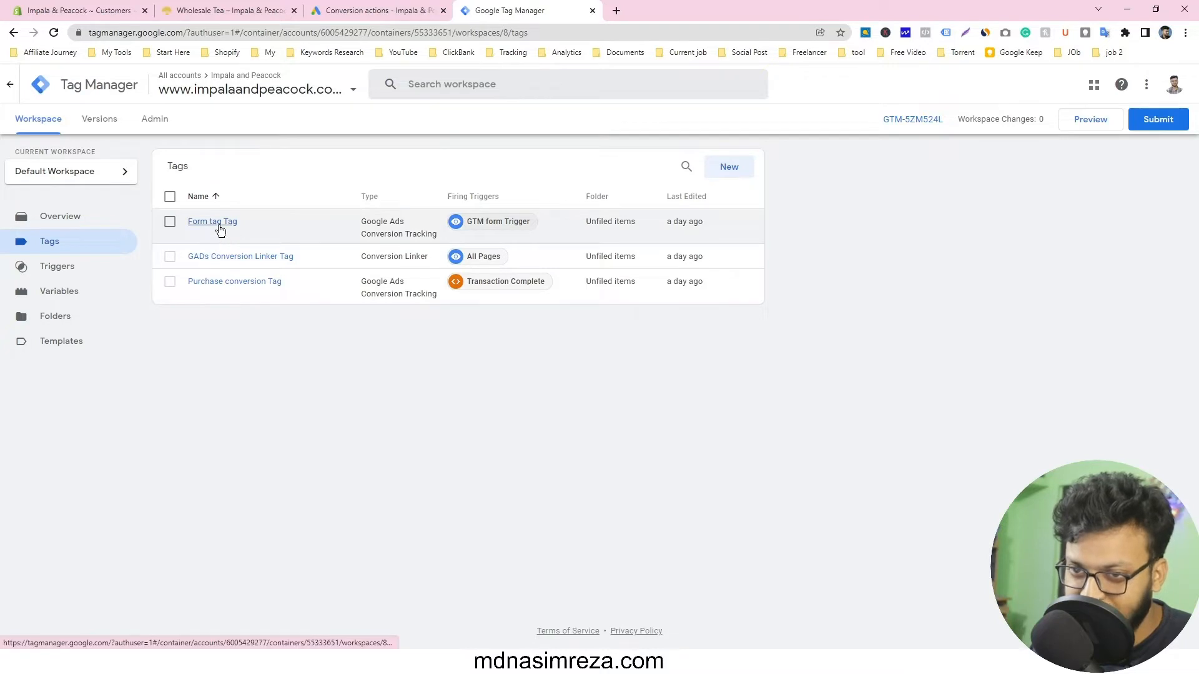
pyautogui.click(212, 221)
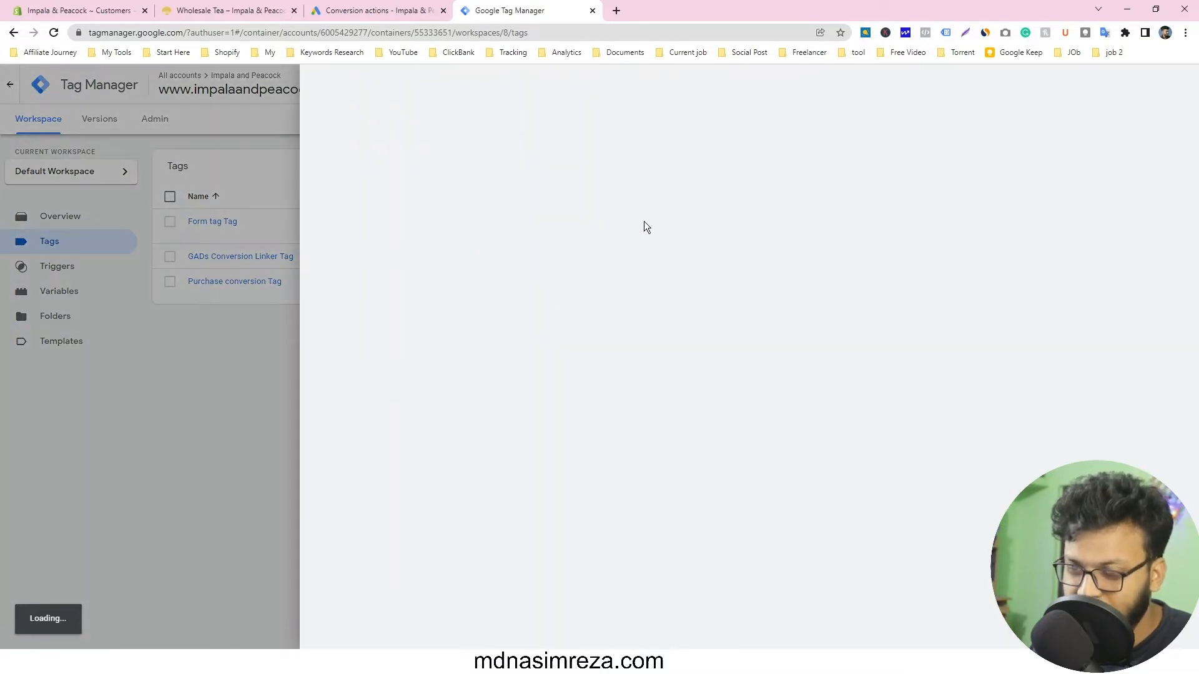
pyautogui.click(212, 221)
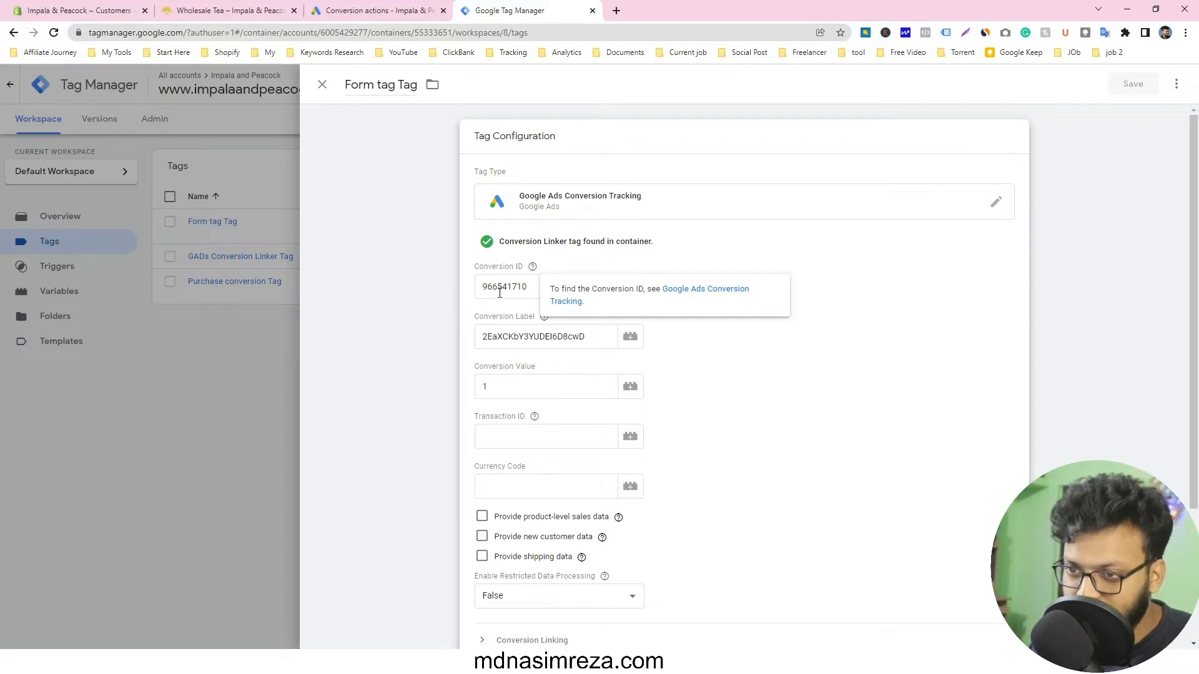
pyautogui.click(545, 336)
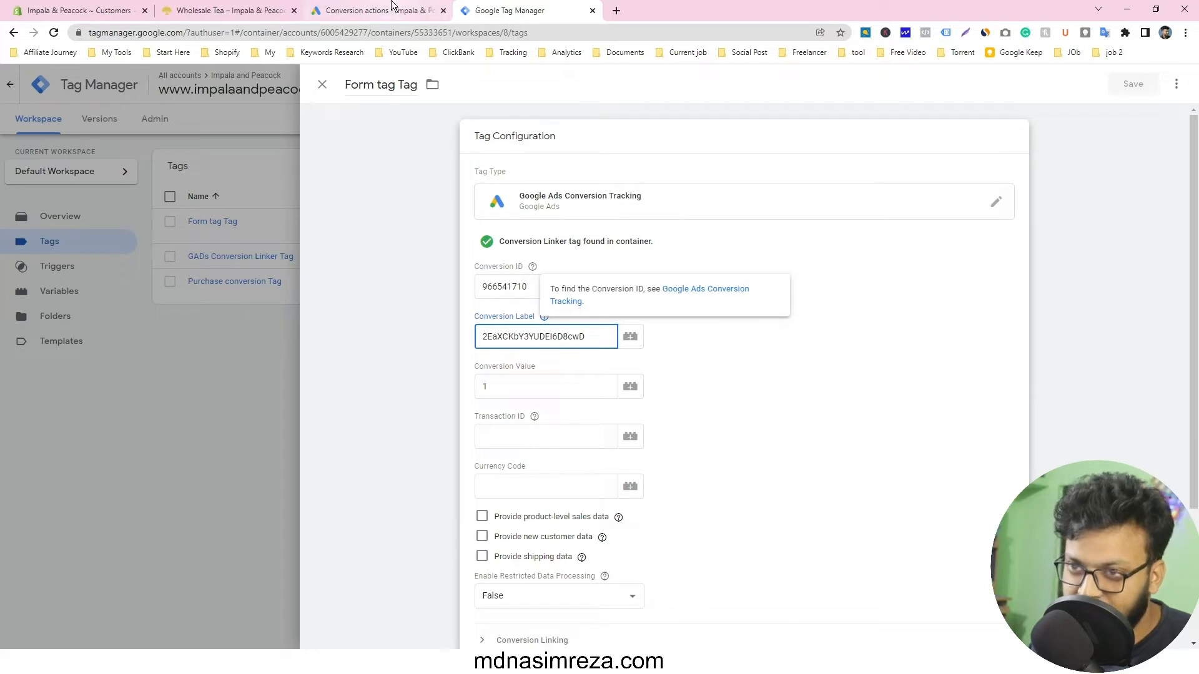
# Show the Tag Manager instructions for Contact Us Form Submission to compare conversion ID and label
pyautogui.click(375, 10)
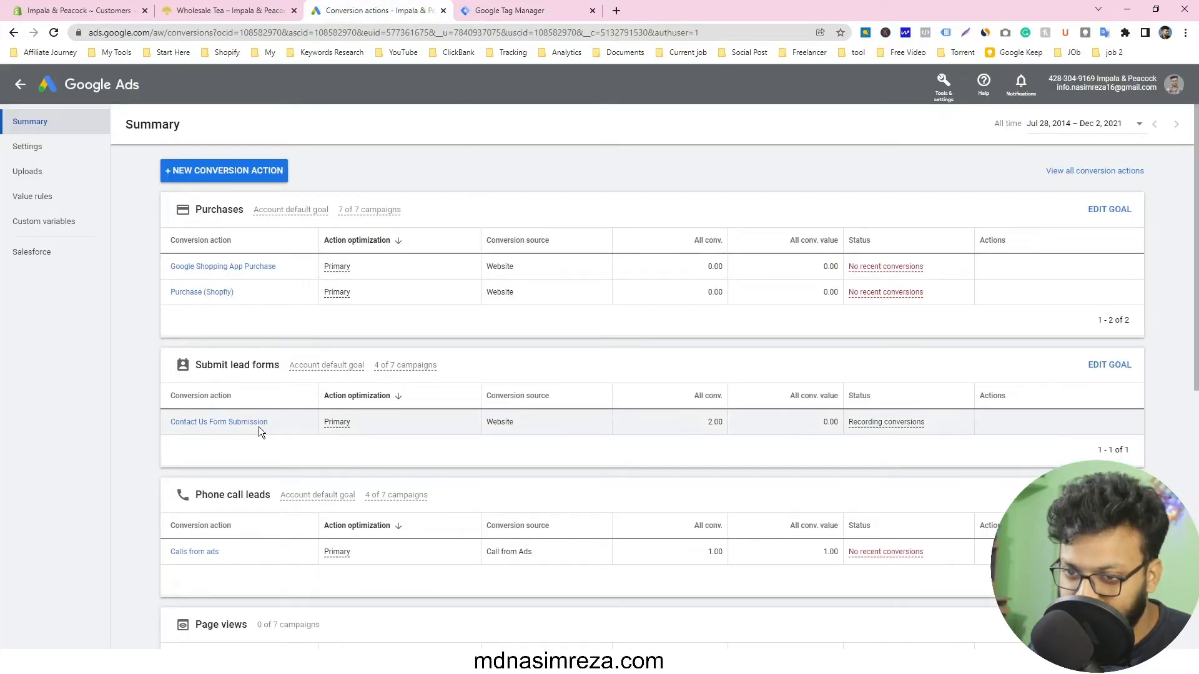
pyautogui.moveTo(265, 442)
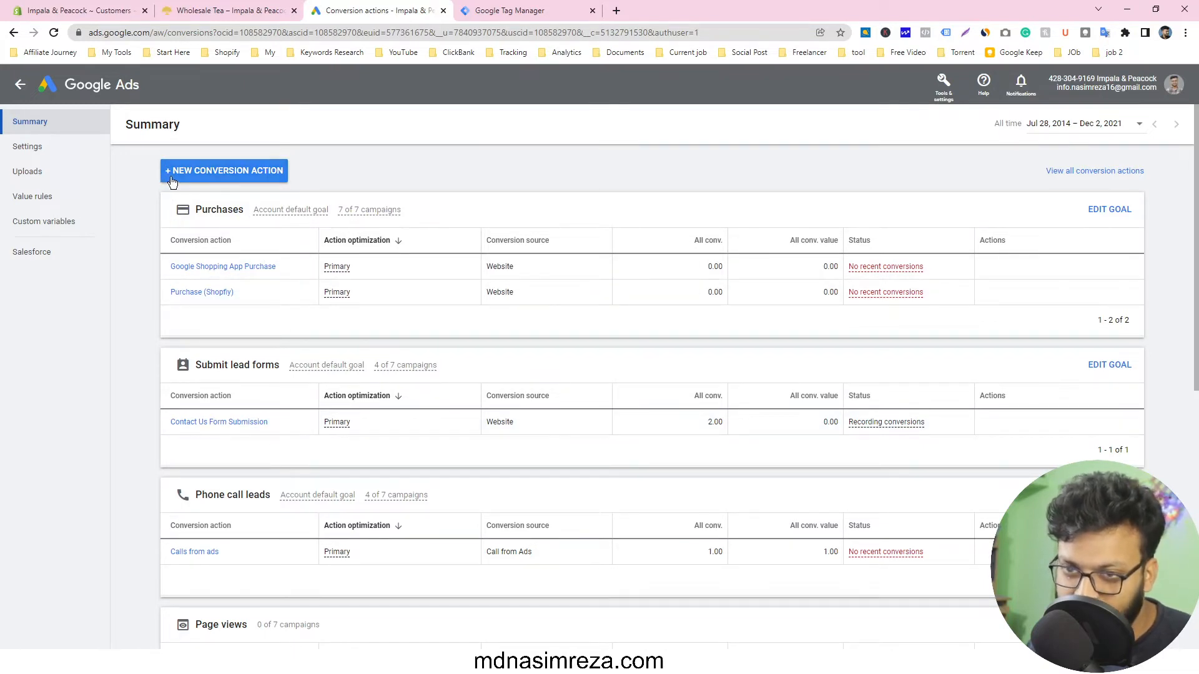
pyautogui.moveTo(146, 457)
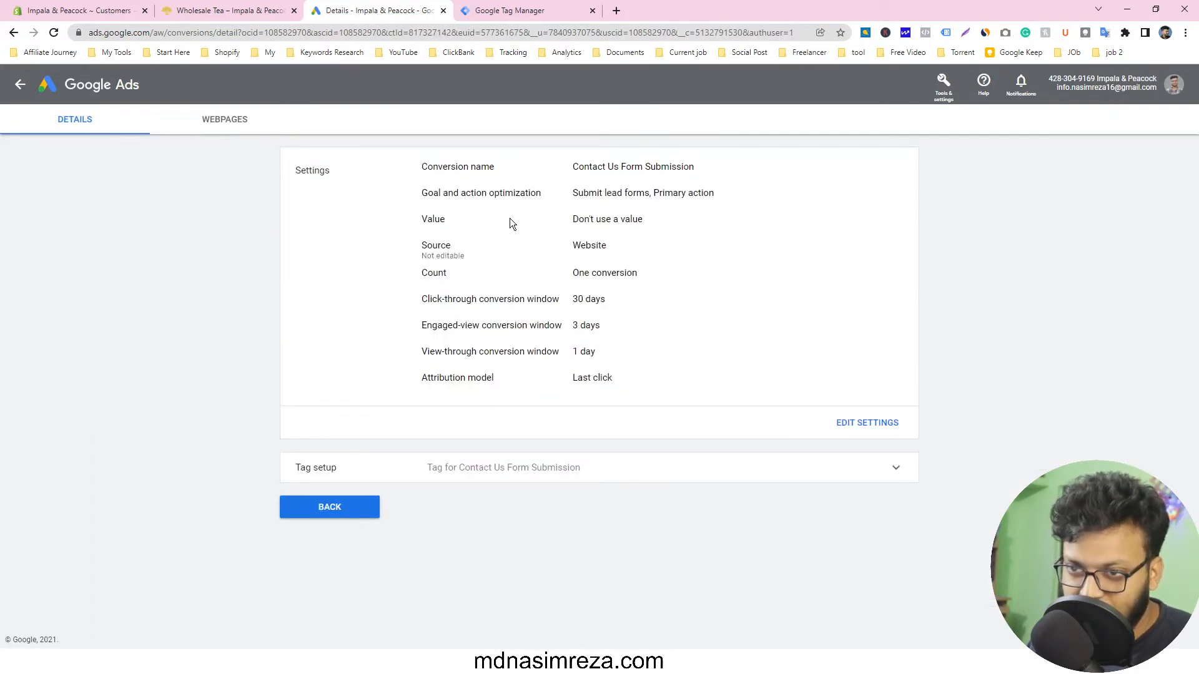
pyautogui.click(895, 467)
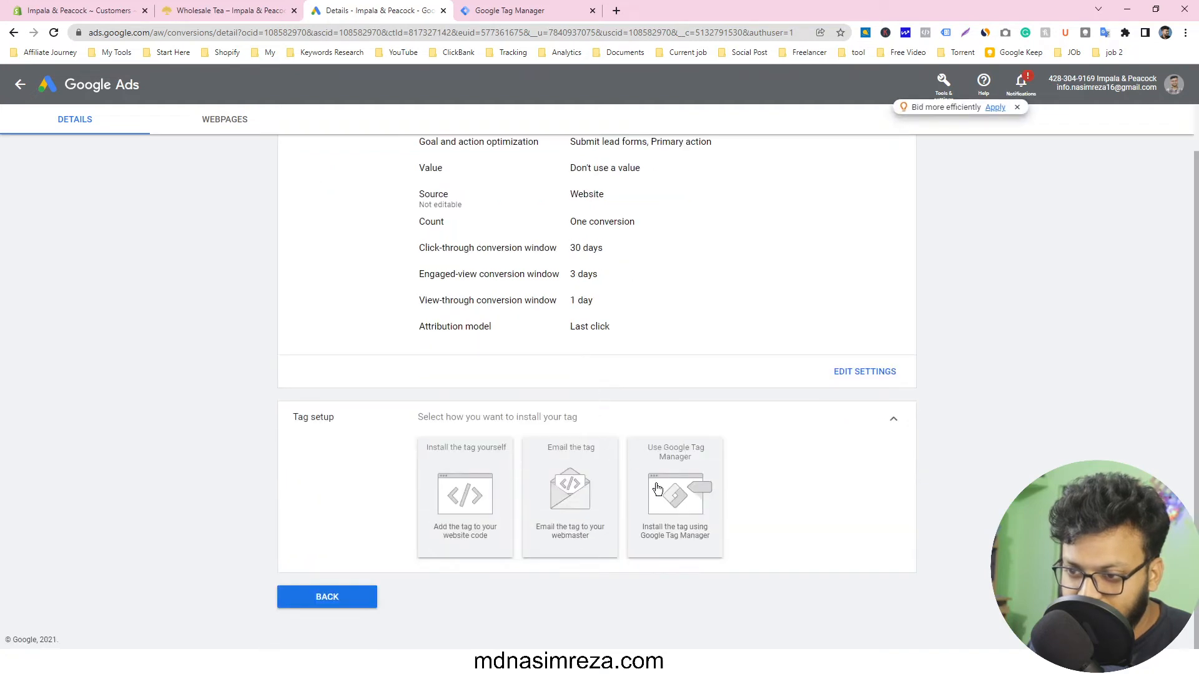
pyautogui.click(675, 495)
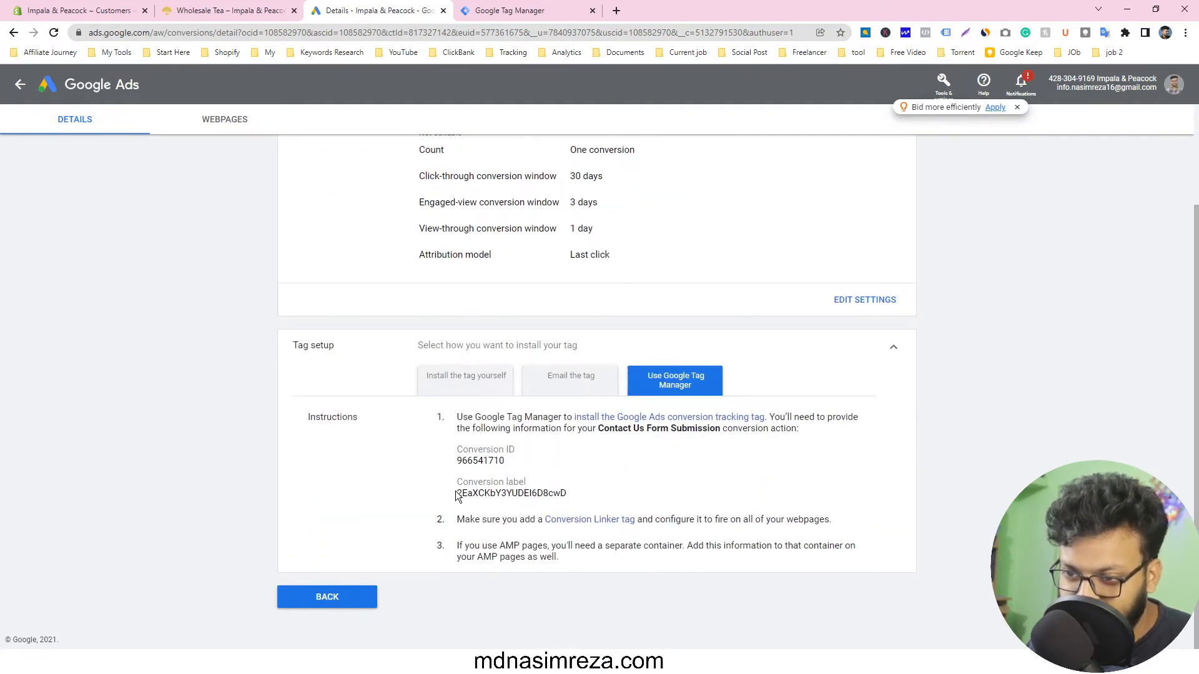
pyautogui.click(524, 10)
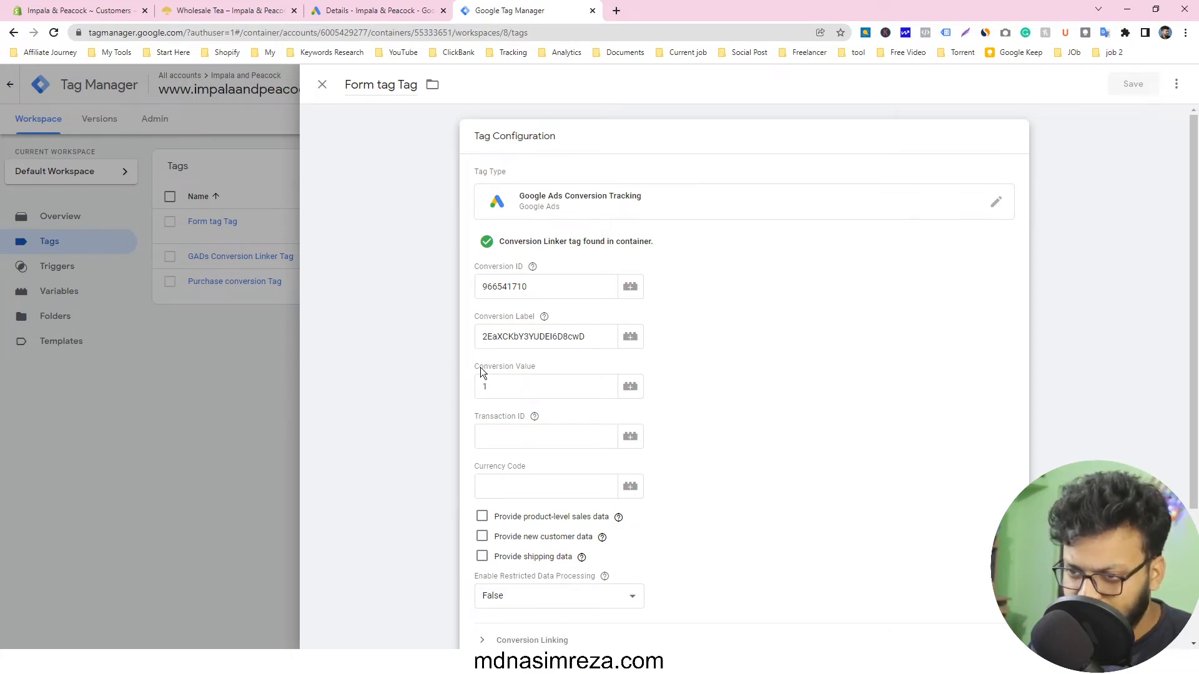
pyautogui.moveTo(404, 368)
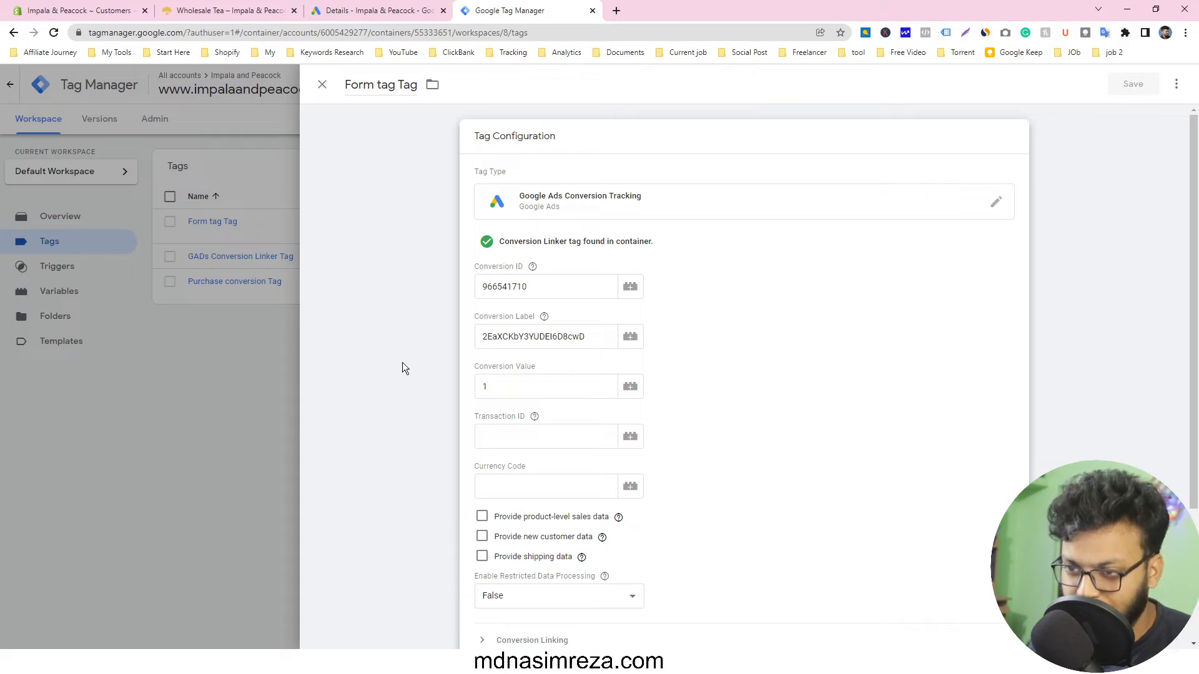
pyautogui.moveTo(214, 280)
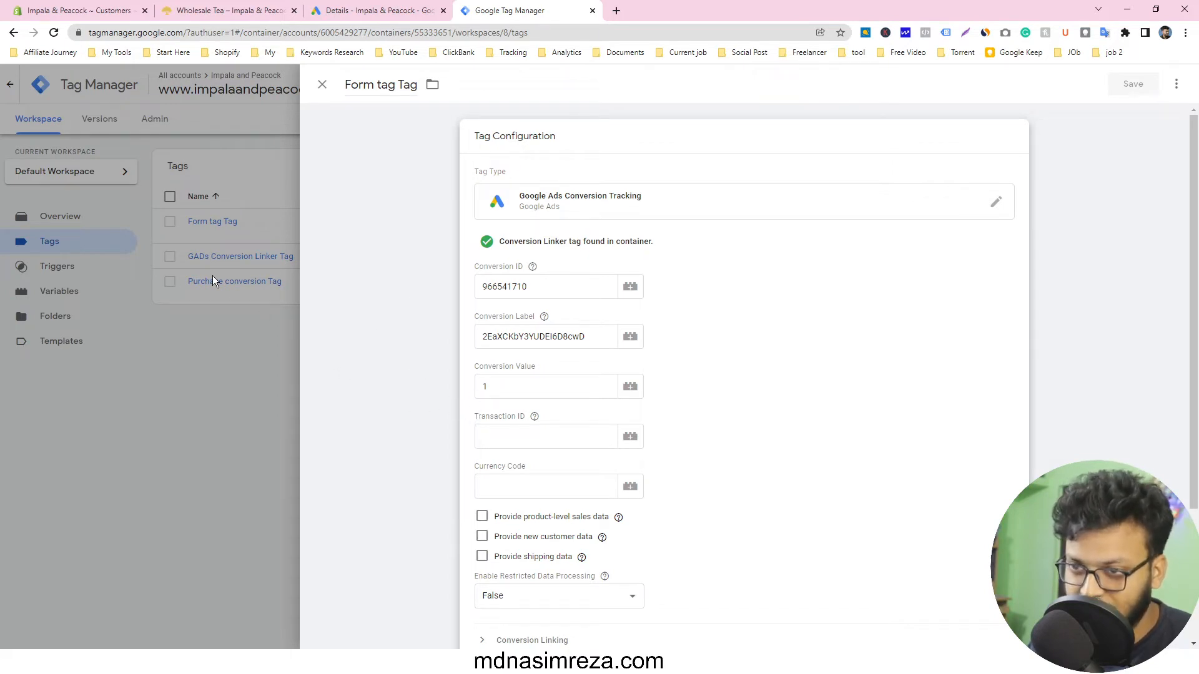
# Close the Form tag Tag editor to return to the three-tag list
pyautogui.click(321, 84)
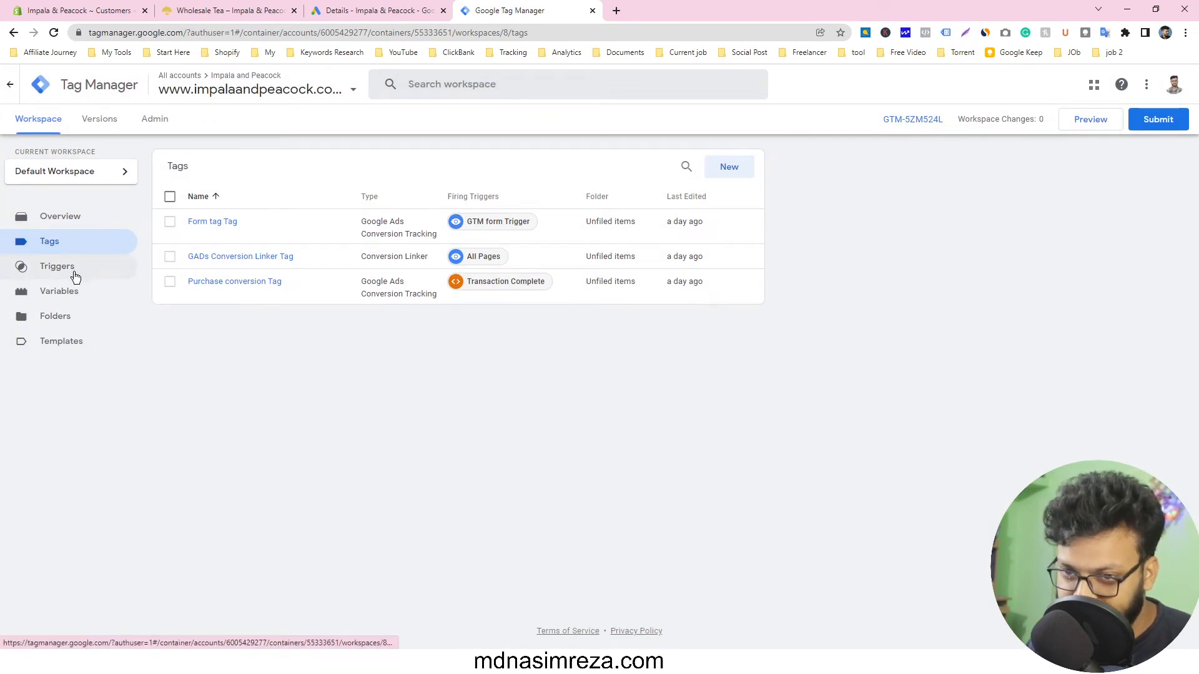
pyautogui.click(58, 266)
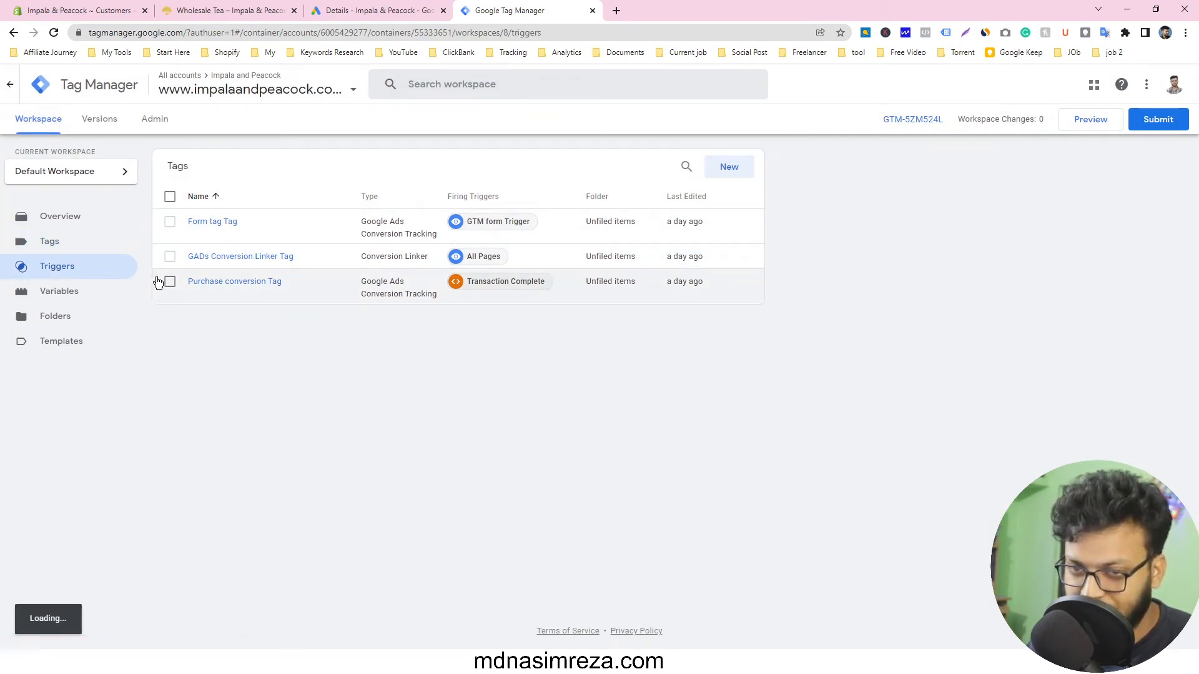
pyautogui.click(57, 265)
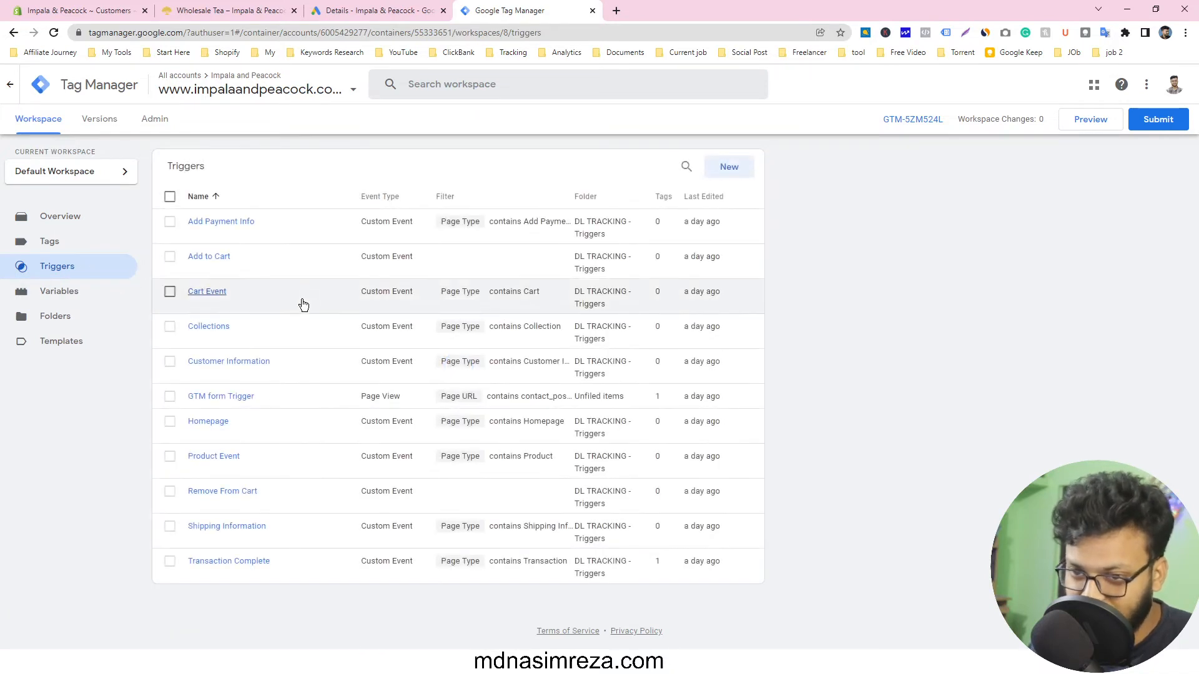
pyautogui.moveTo(221, 396)
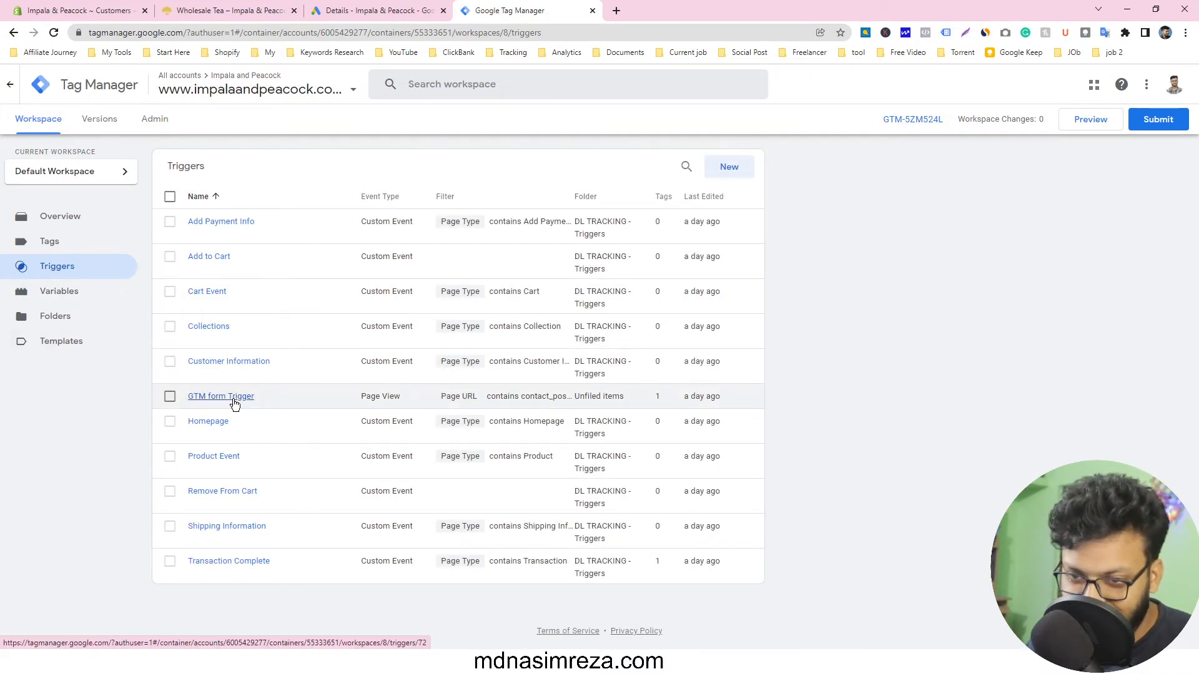
pyautogui.click(220, 396)
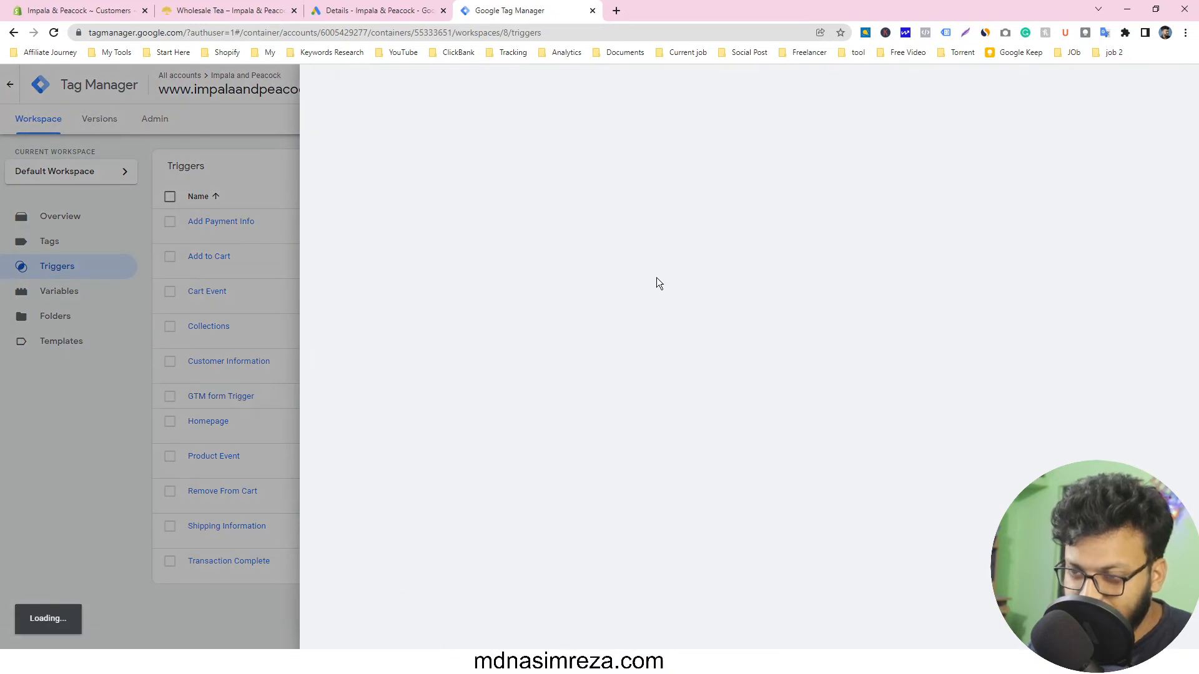
pyautogui.click(220, 396)
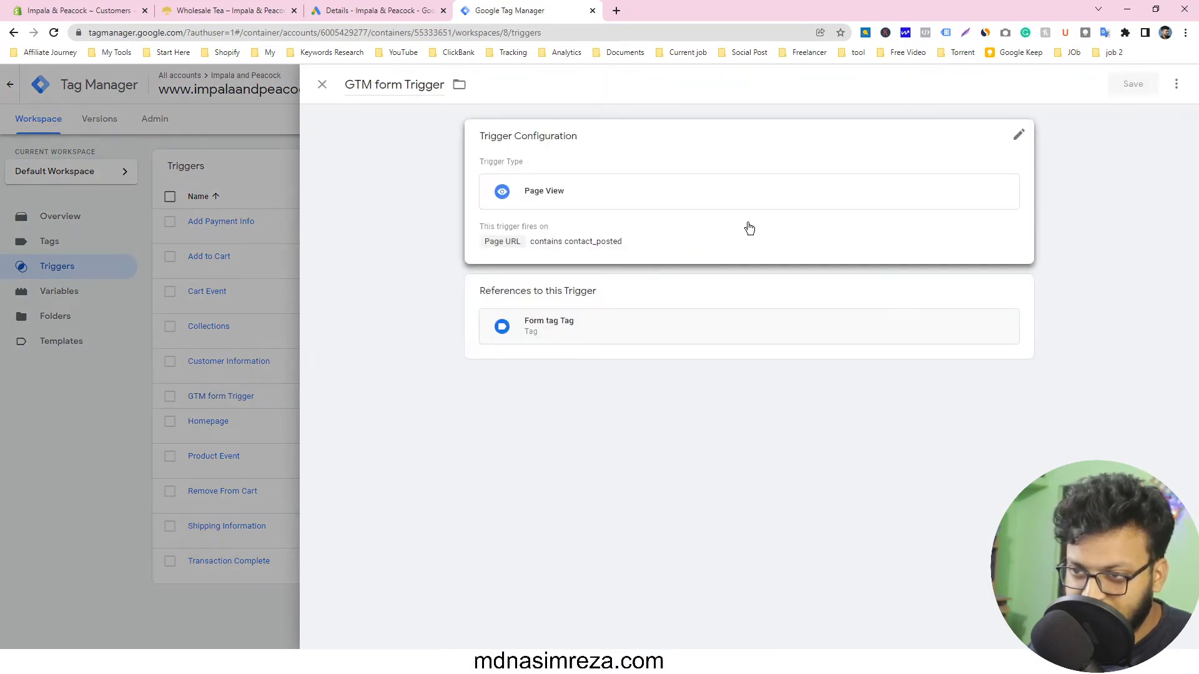
pyautogui.click(1018, 135)
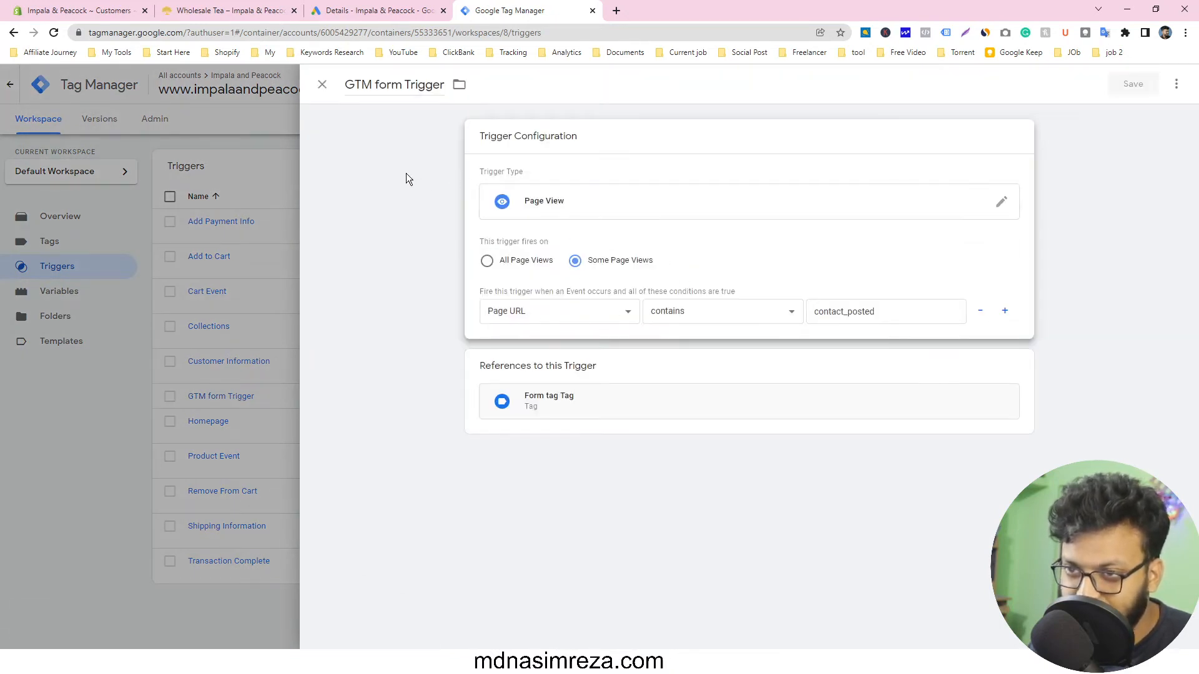
pyautogui.moveTo(547, 338)
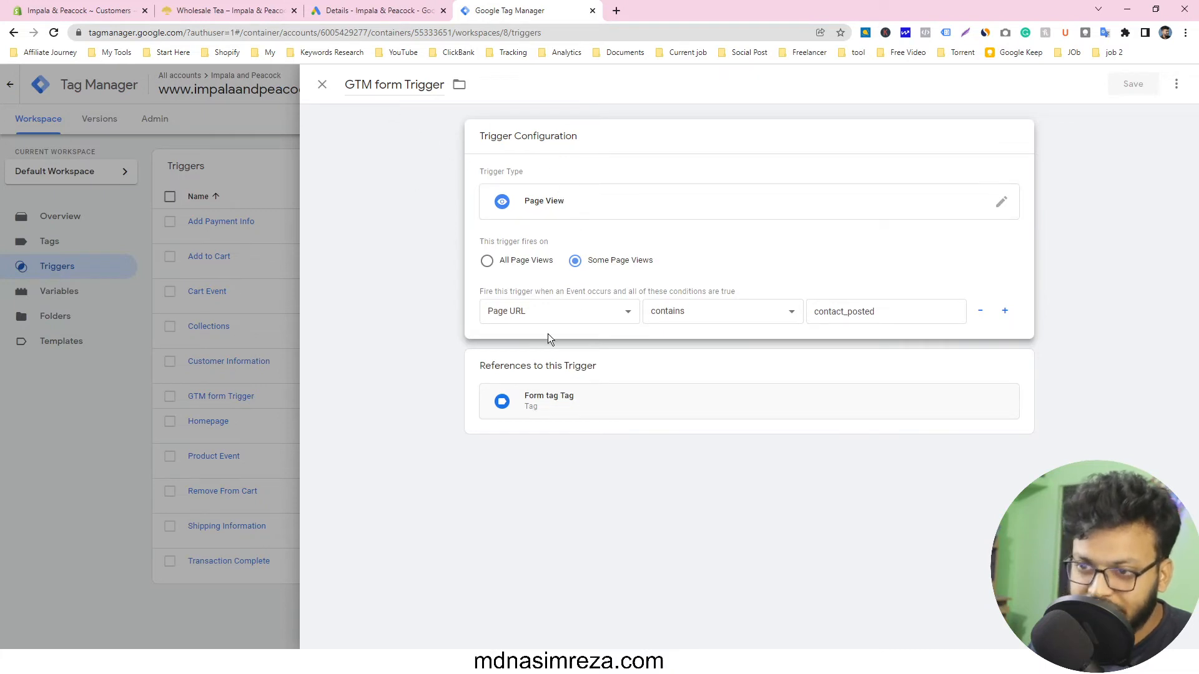
pyautogui.moveTo(691, 323)
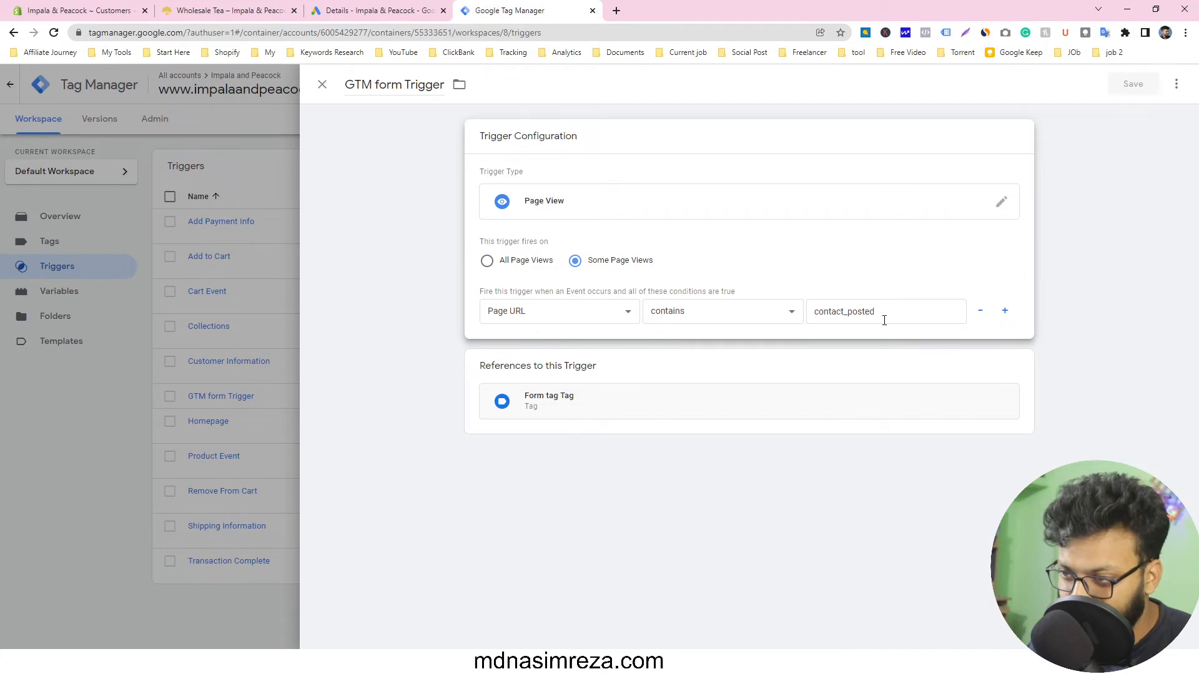
pyautogui.click(323, 84)
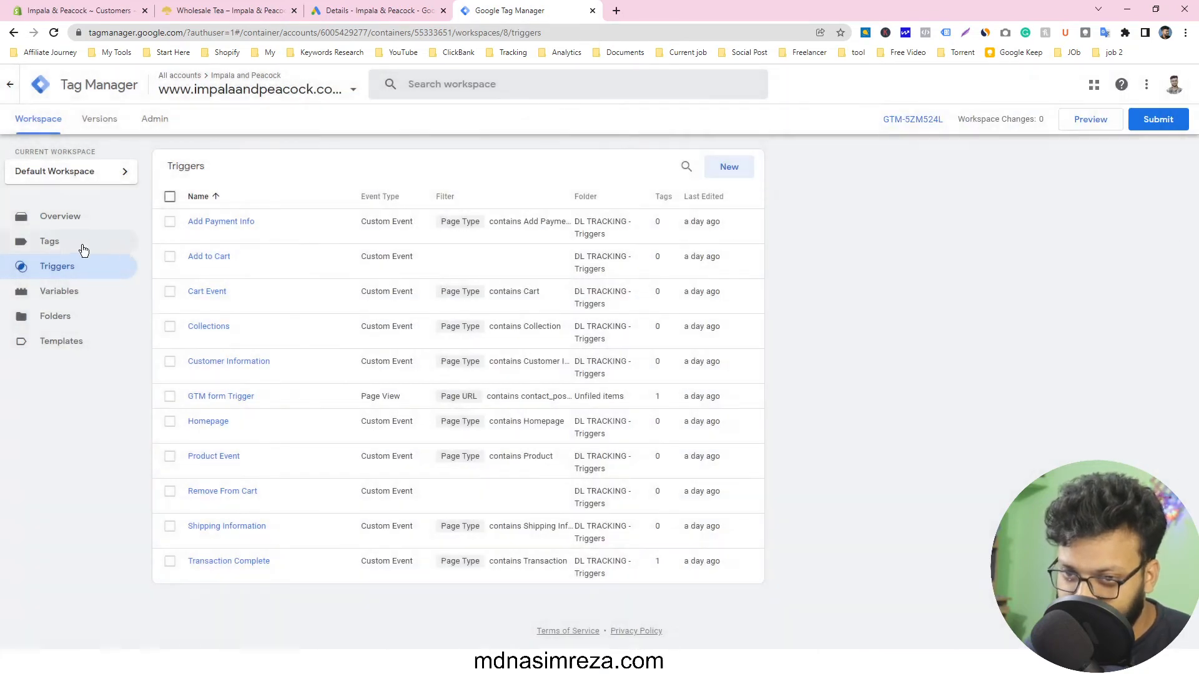
pyautogui.click(49, 241)
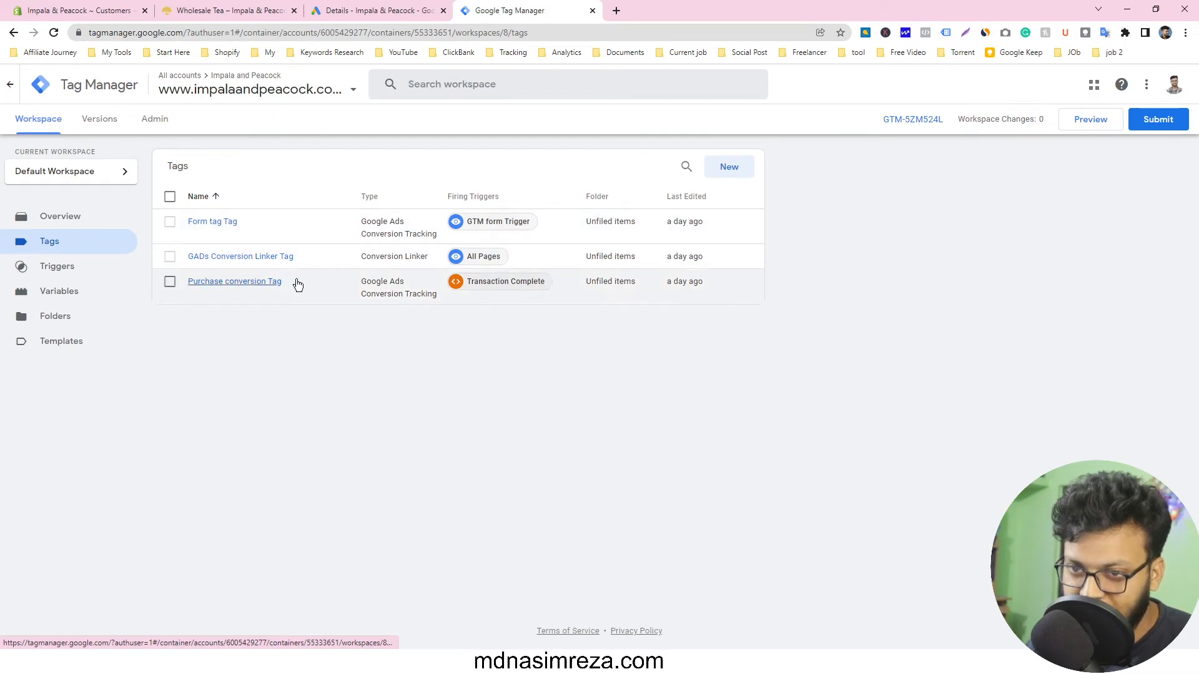
# Open Google Ads Conversions summary showing Contact Us Form Submission with 2.00 conversions
pyautogui.click(375, 10)
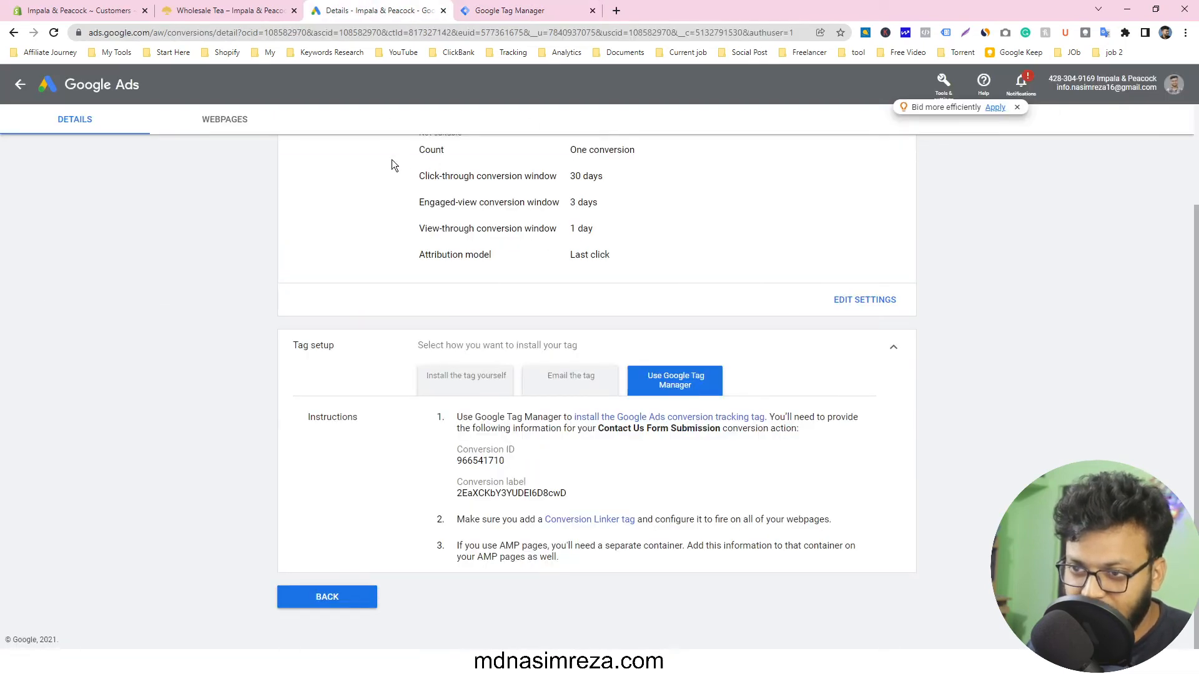
pyautogui.scroll(3)
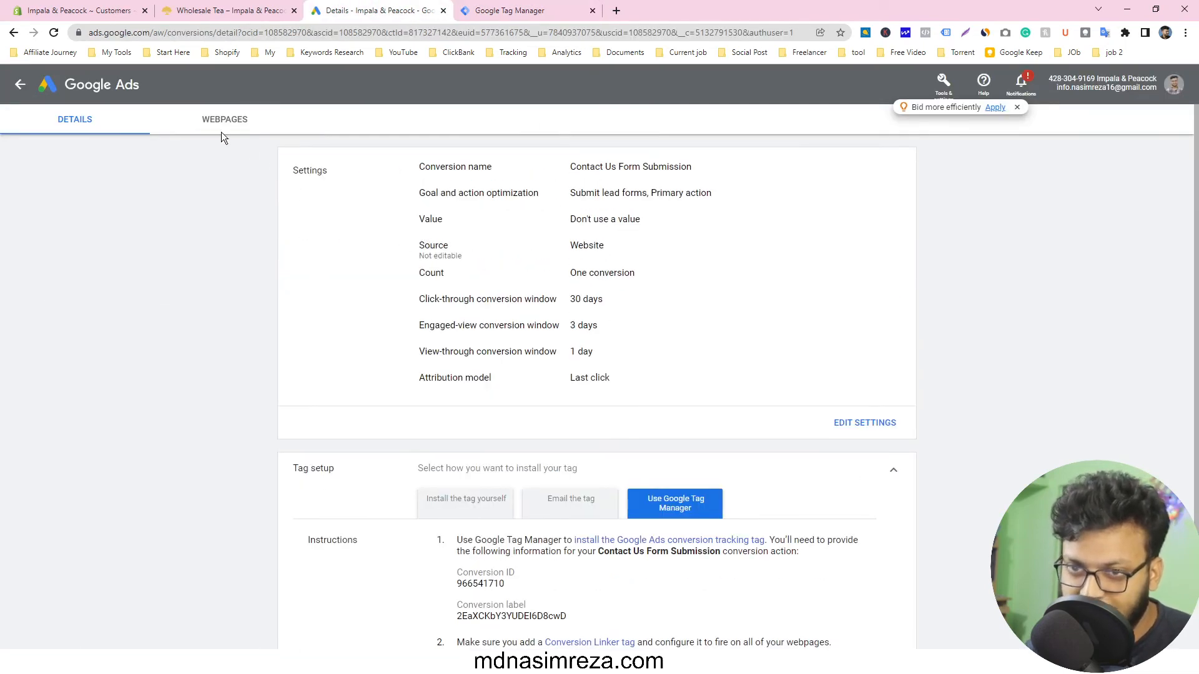
pyautogui.click(942, 82)
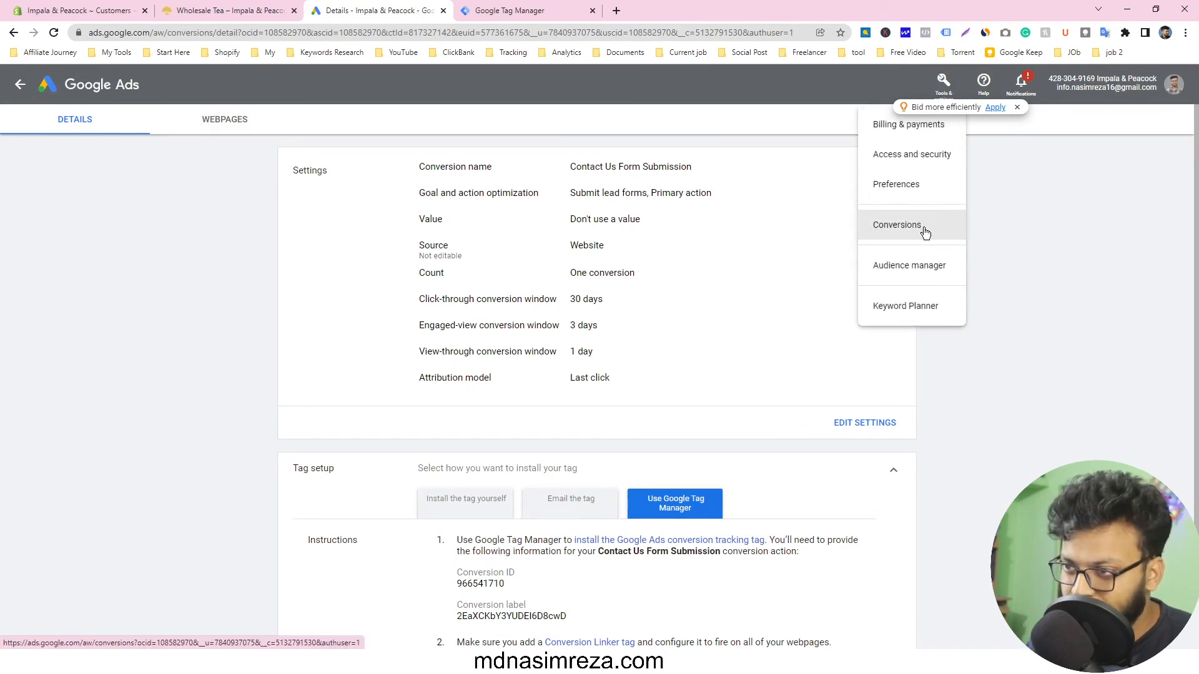
pyautogui.click(896, 224)
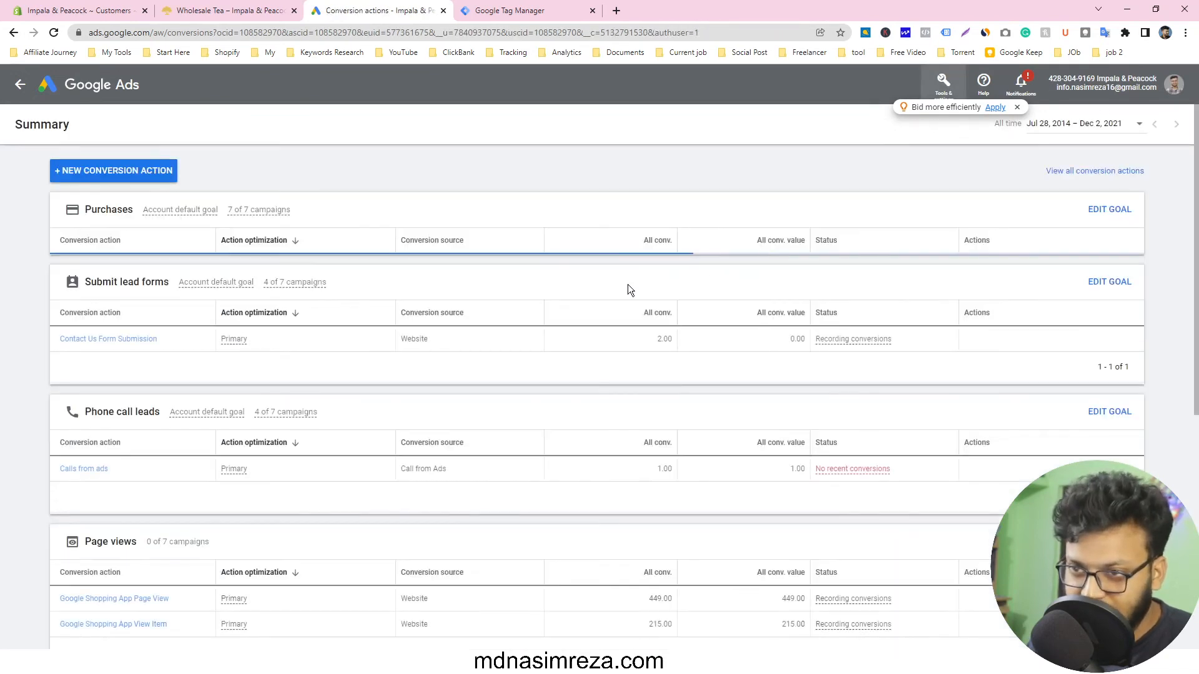
pyautogui.scroll(-3)
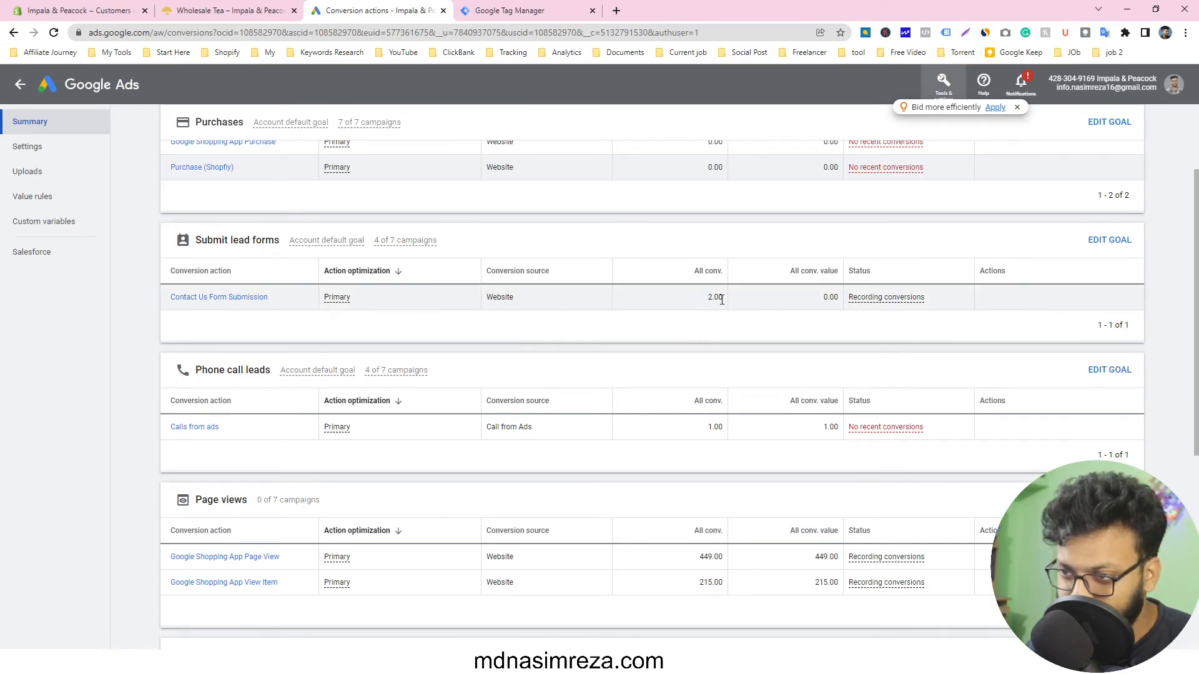
pyautogui.moveTo(700, 306)
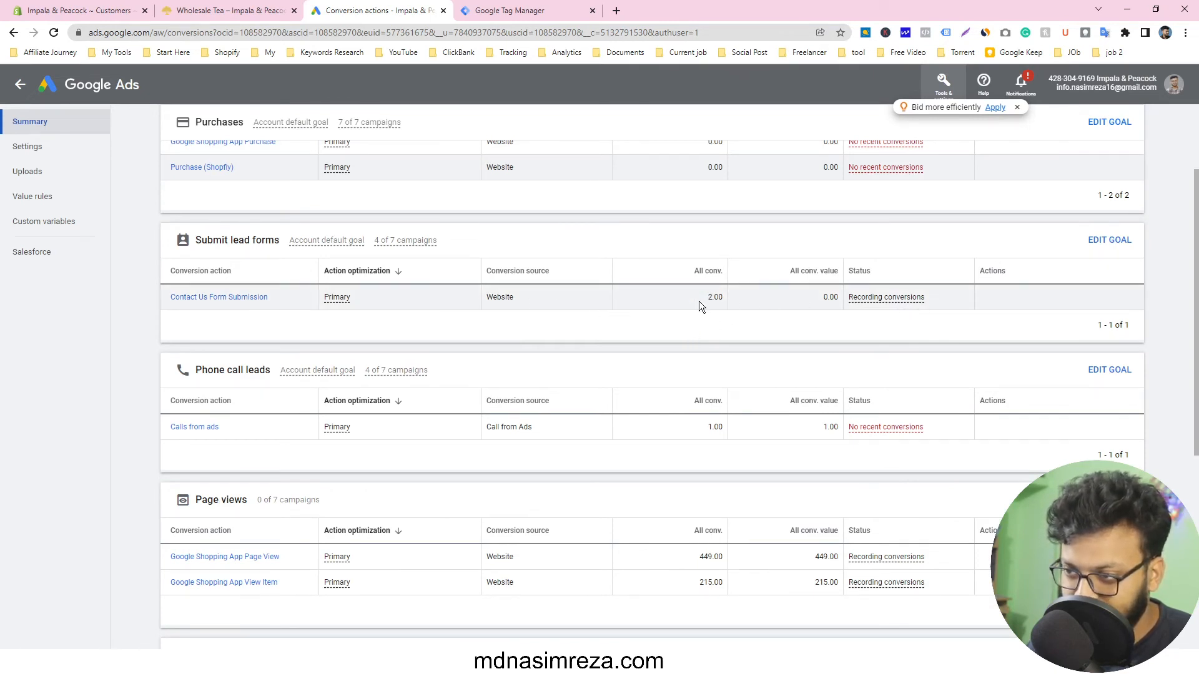
pyautogui.scroll(3)
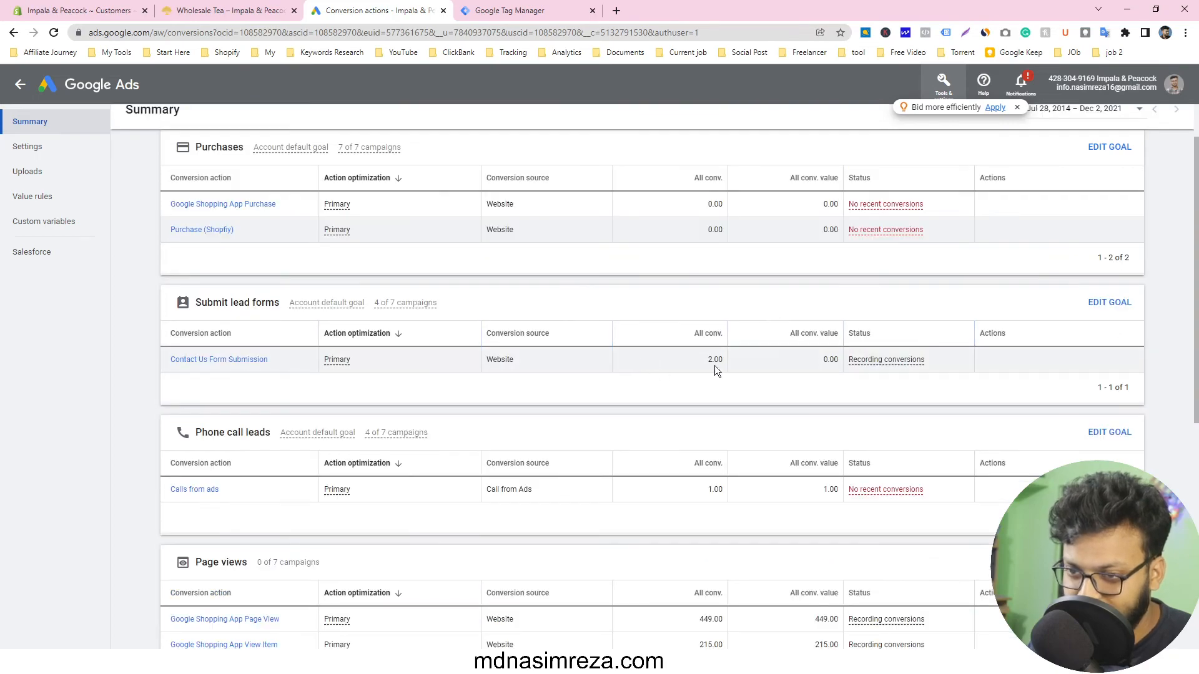